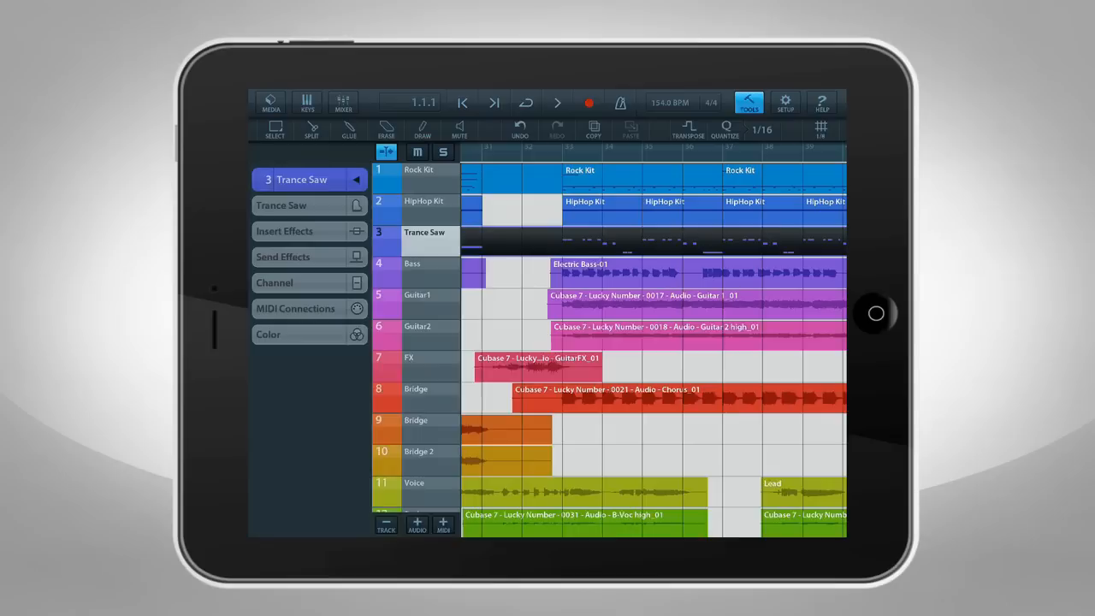
Step: Show the Trance Saw track's Reverb send effect and bring up the mixer
click(342, 103)
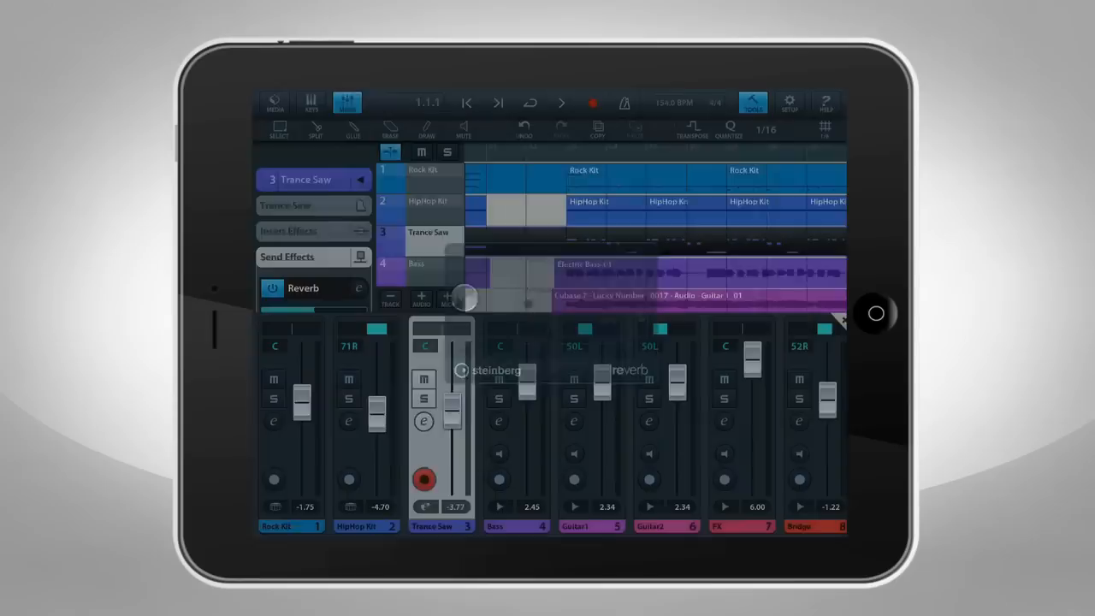
click(270, 102)
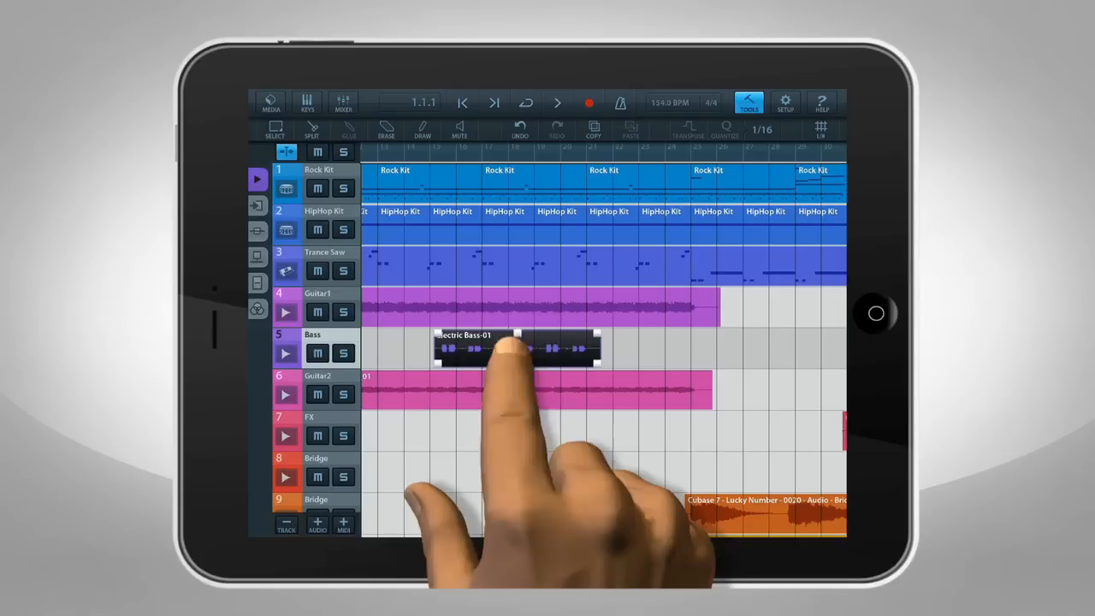
Step: Move the Electric Bass 01 event to a new position along the Bass track
drag(514, 345, 636, 428)
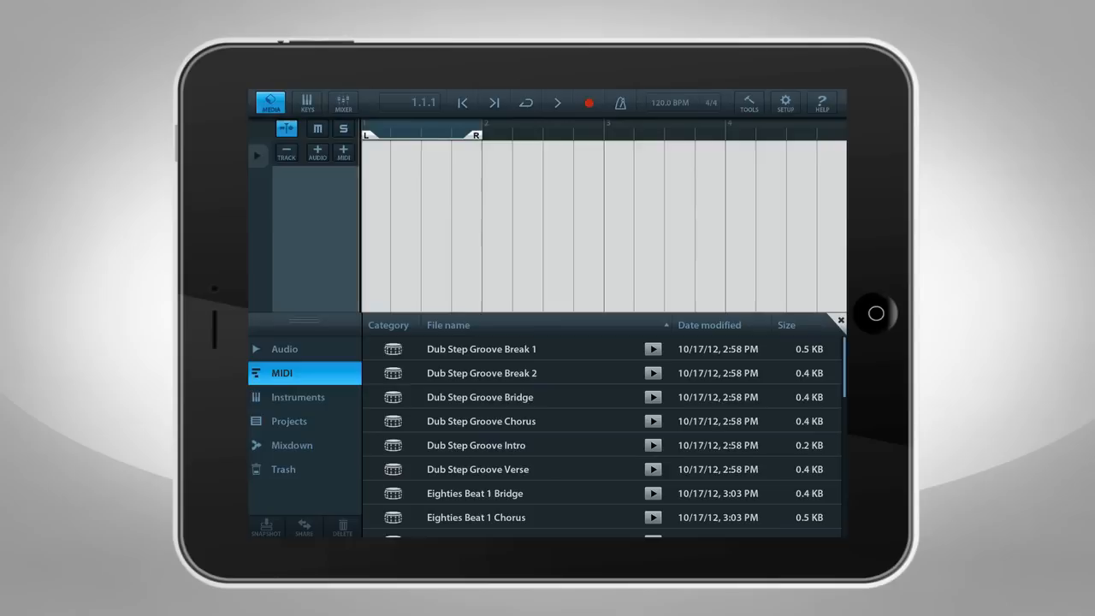
Step: Choose the Dub Step Groove Break 1 MIDI loop and add it to the empty project
click(482, 349)
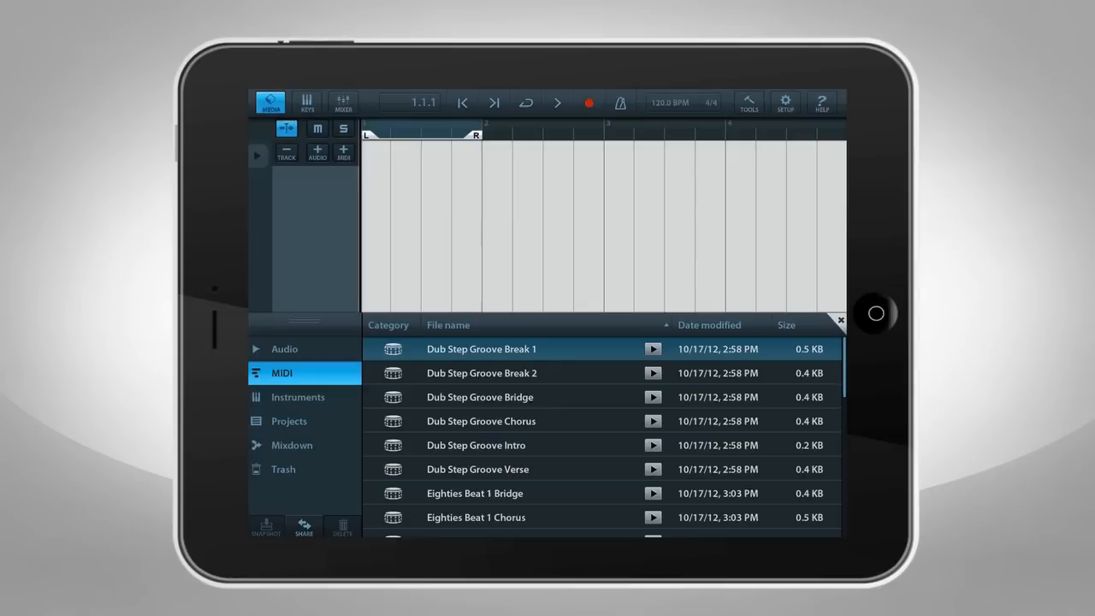
click(671, 102)
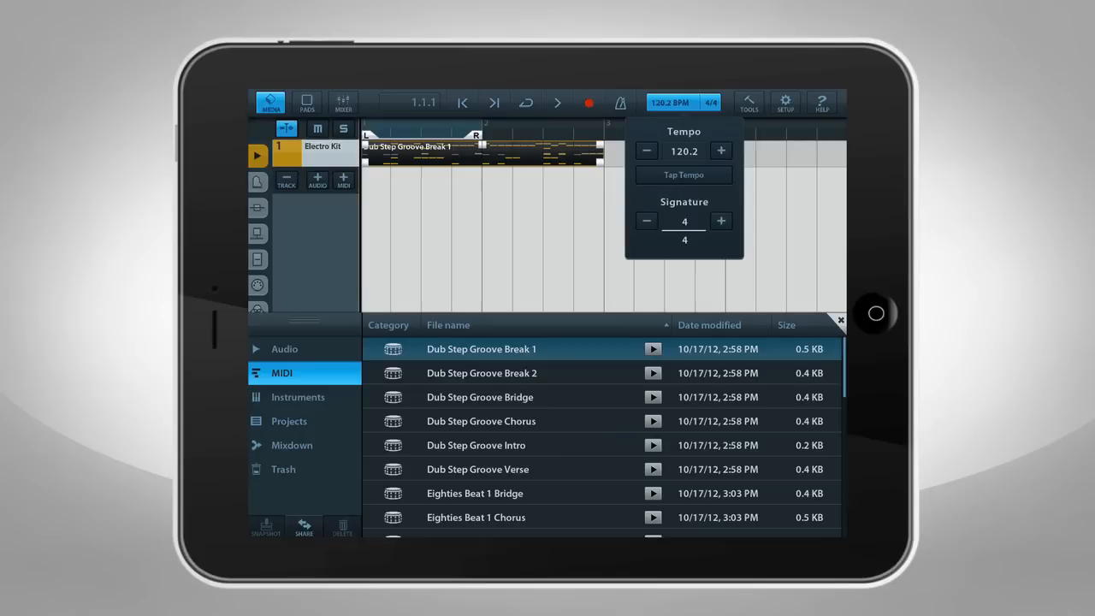
Step: Nudge the project tempo up to just above 120 BPM
click(722, 151)
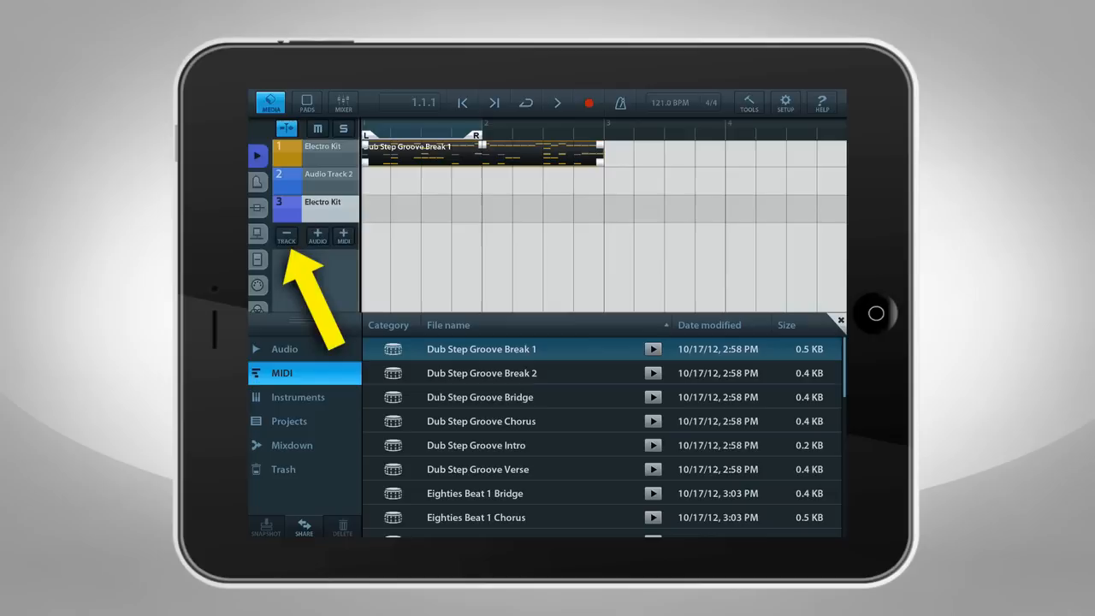
Step: Delete the extra audio track and set track 2's instrument to Analog String
click(288, 236)
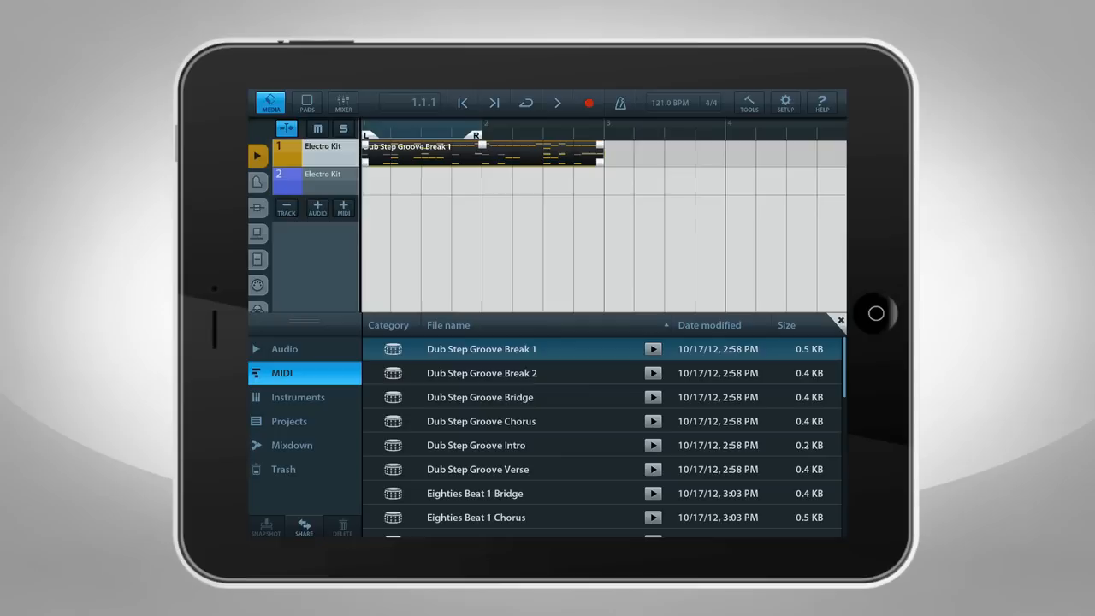
click(306, 103)
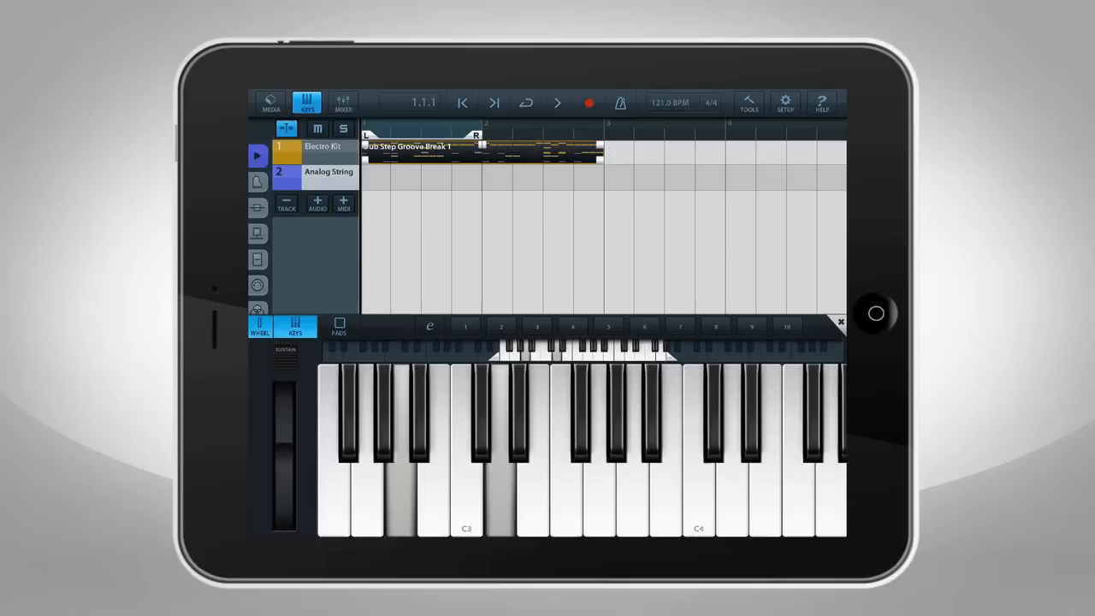
Step: Try the chord pads, return to the piano keys and arm the Analog String track for recording
click(339, 325)
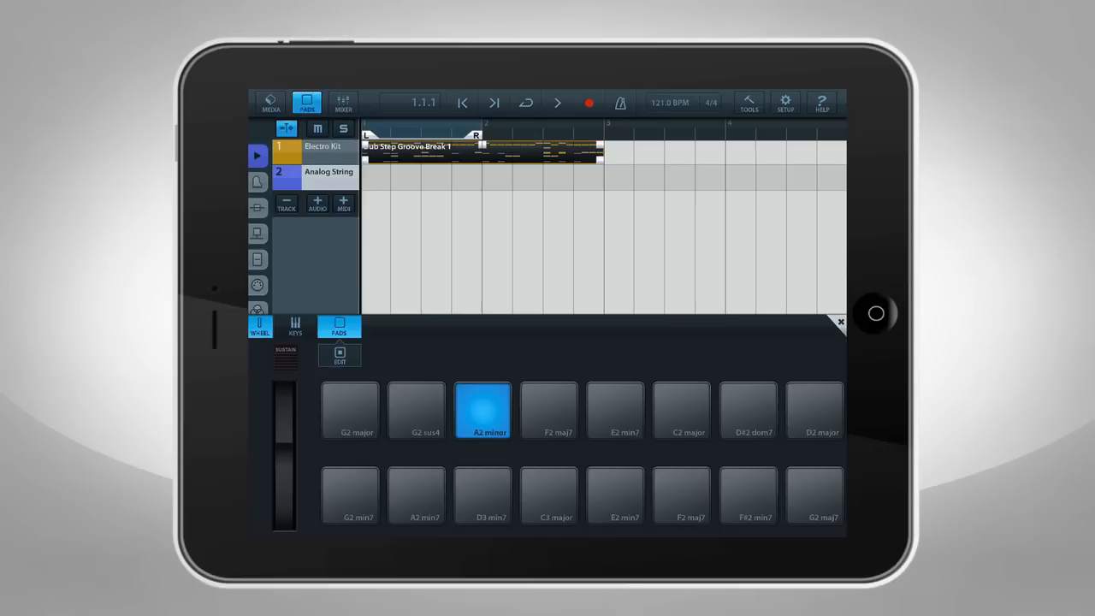
click(295, 326)
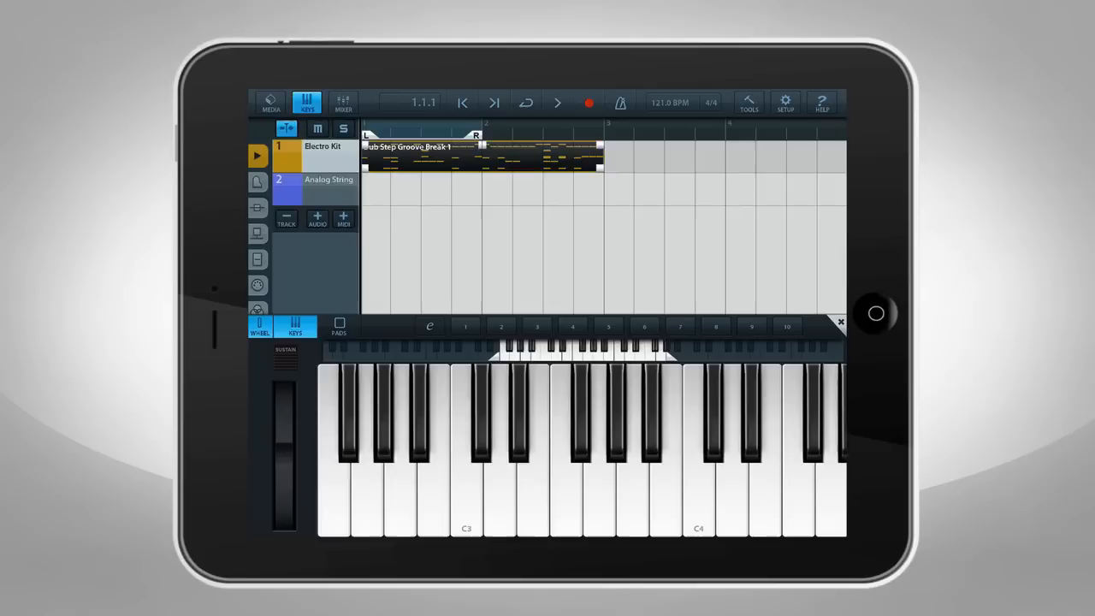
click(588, 102)
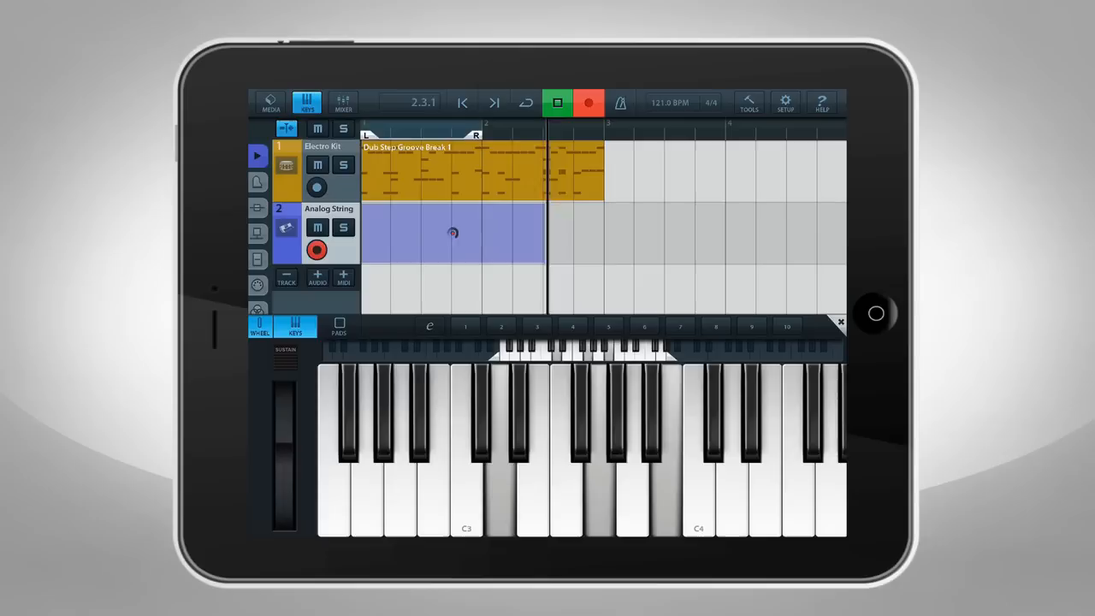
Step: Stop the string recording and show the editing tools
click(557, 103)
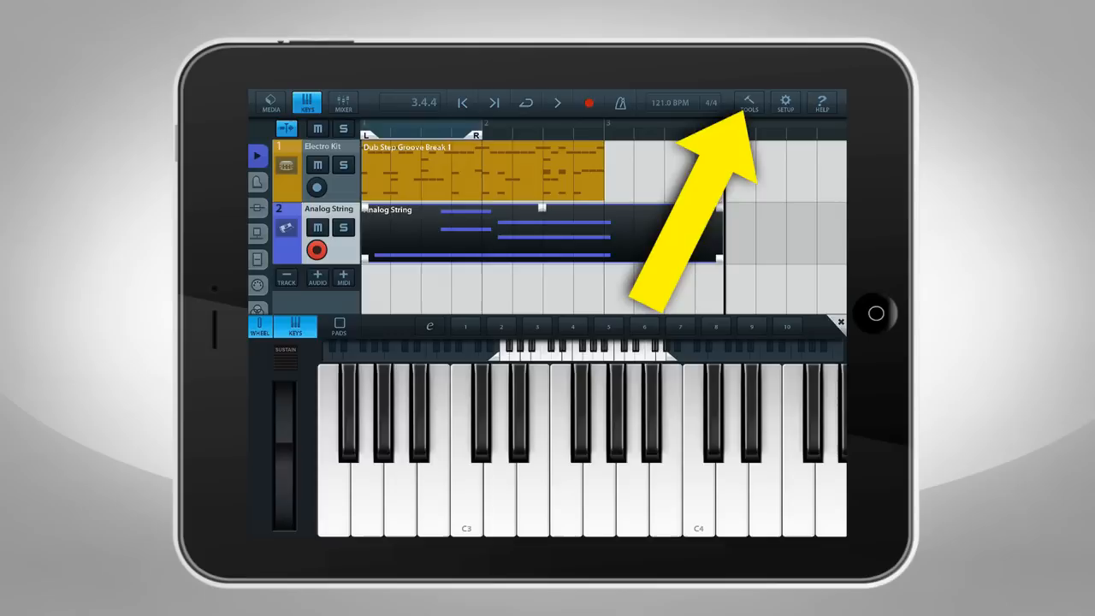
click(748, 102)
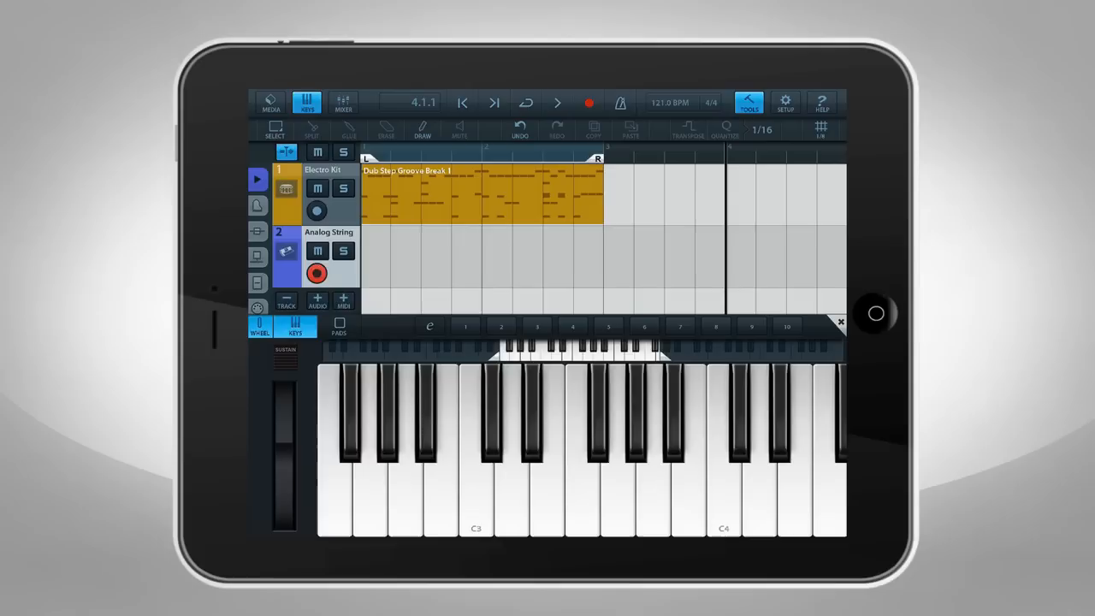
Step: Record a new Analog String take with sustained notes under the Dub Step loop, then stop
click(558, 102)
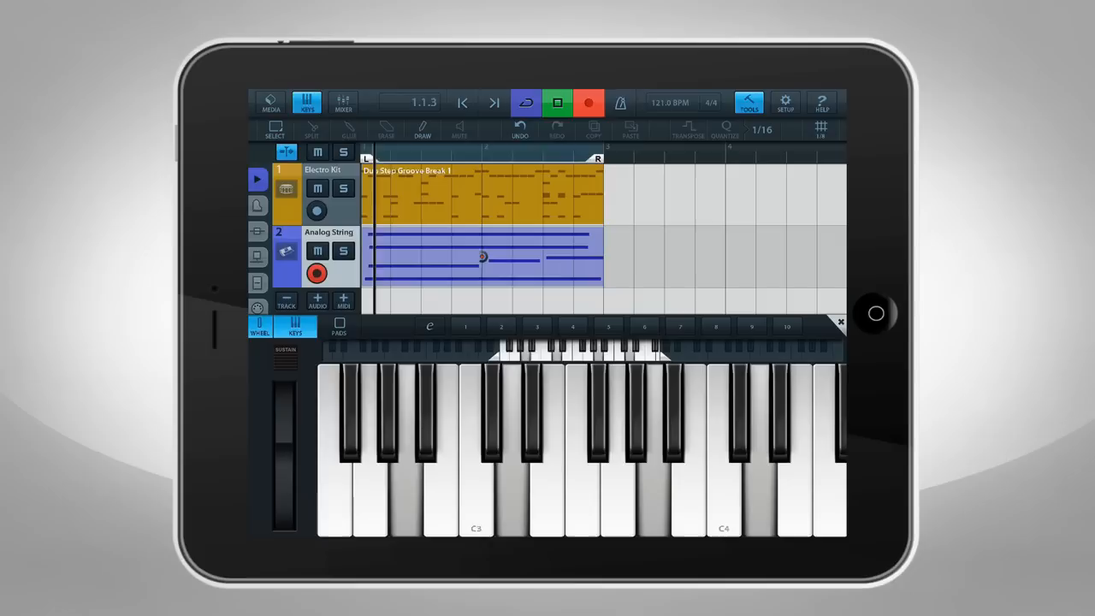
click(840, 322)
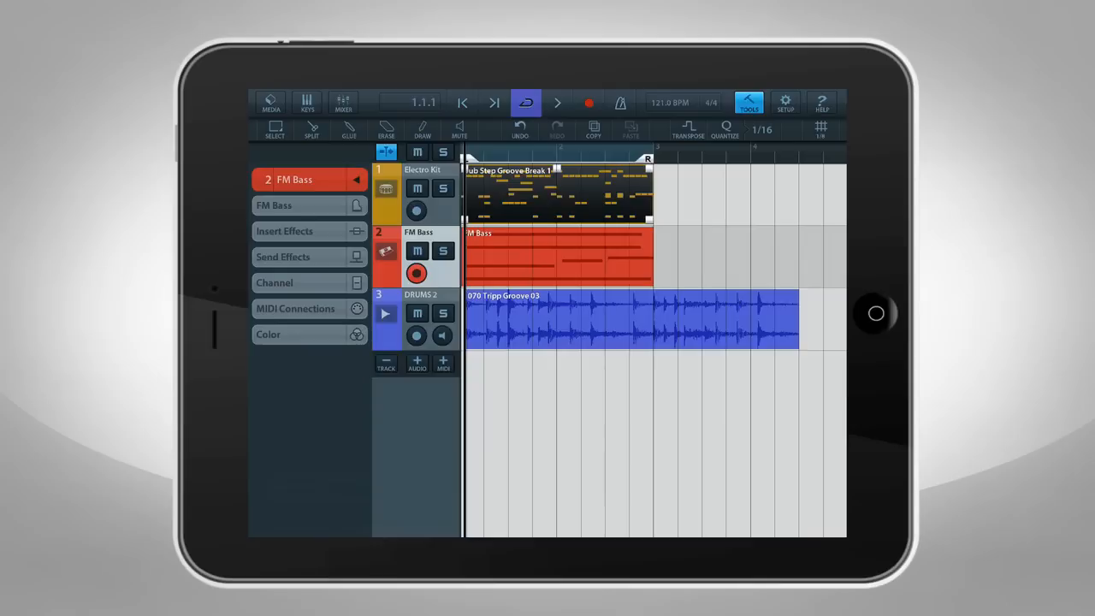
click(342, 103)
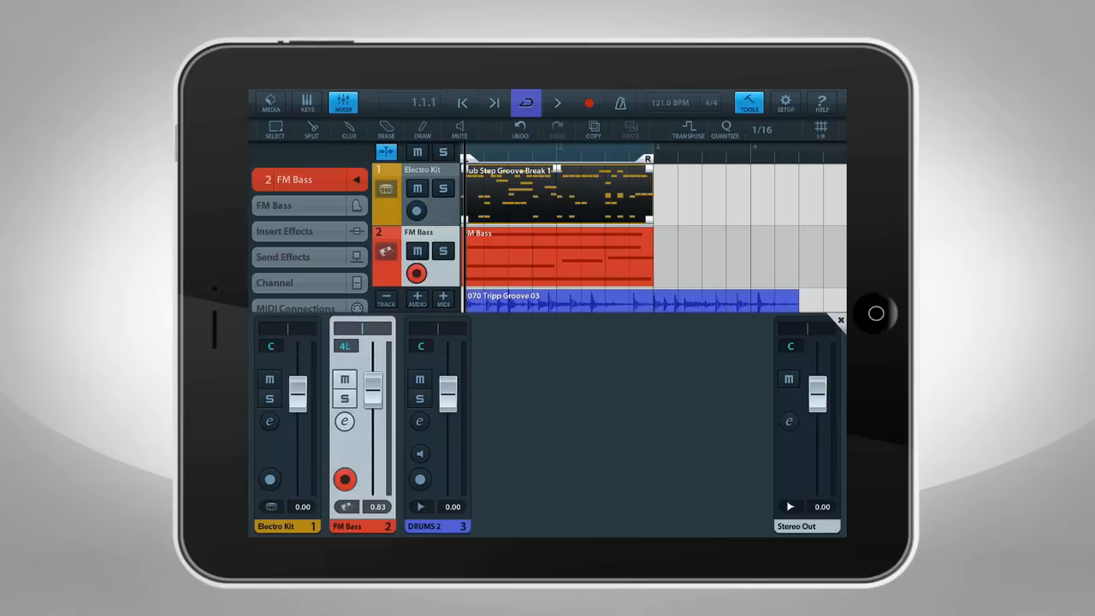
key(home)
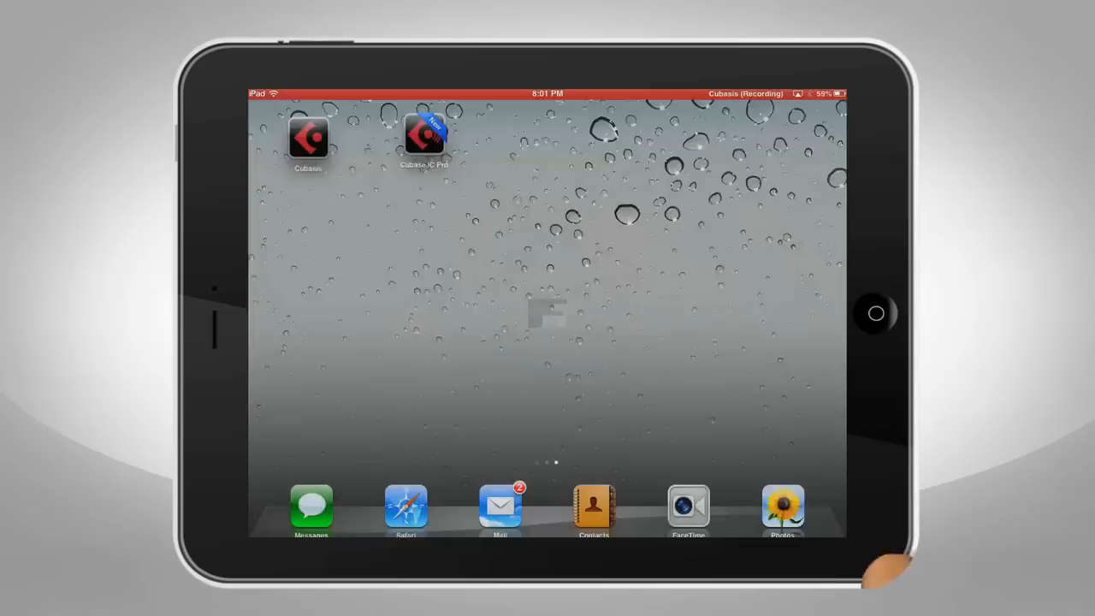
click(308, 137)
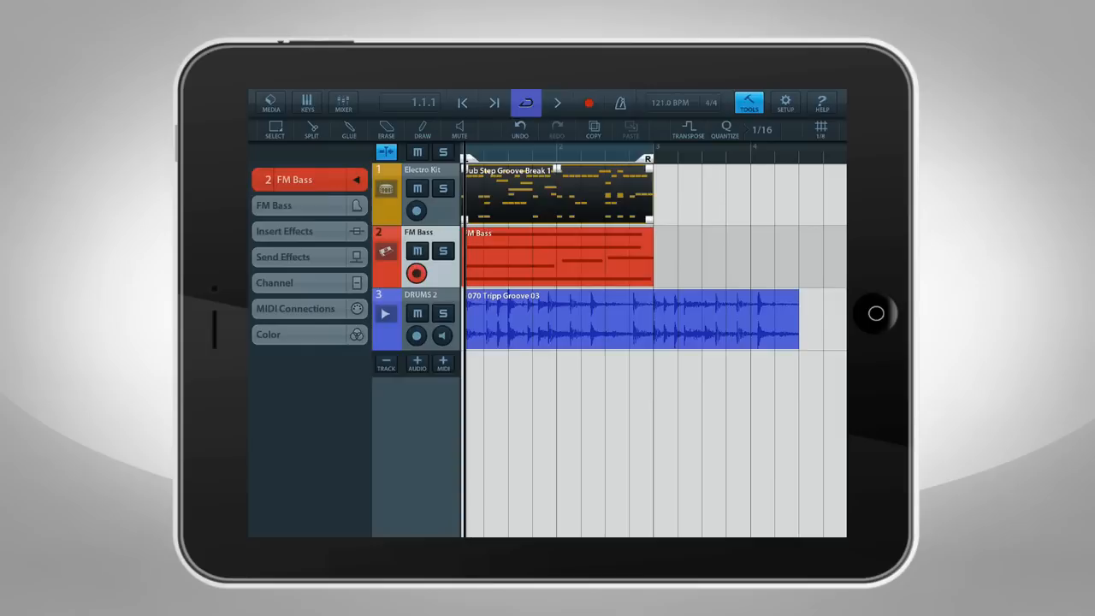
Step: Create a mixdown of the project, producing the New!.m4a file in the Mixdown list
click(270, 103)
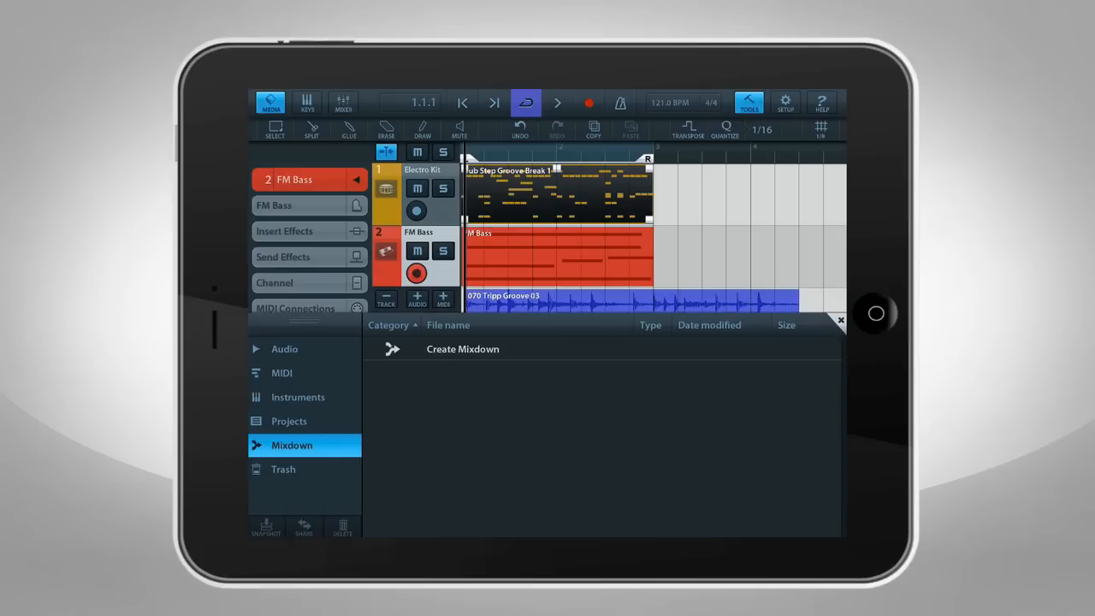
click(462, 349)
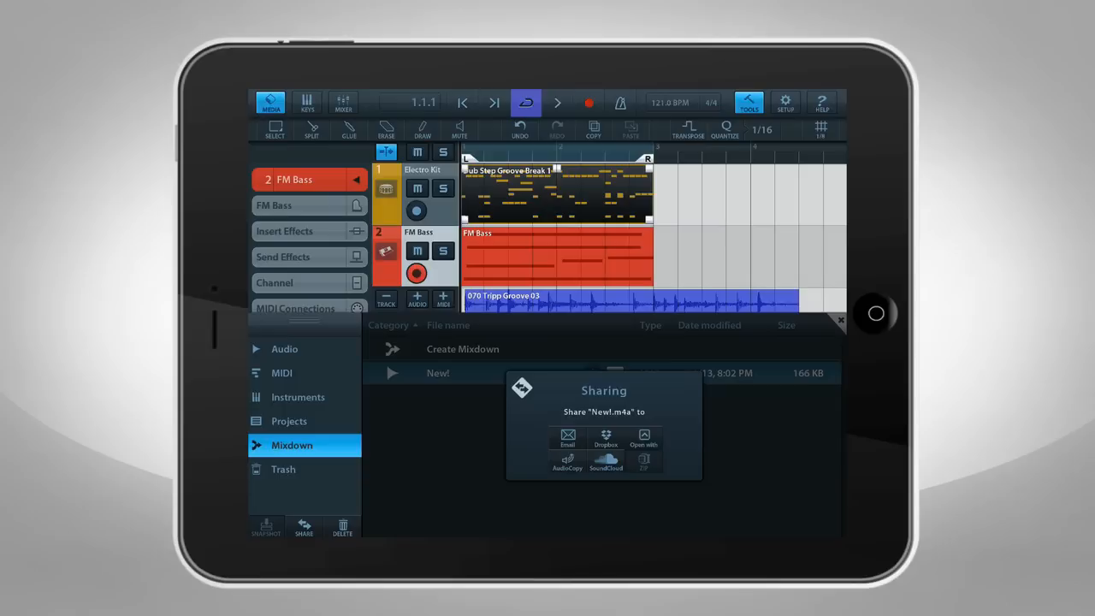
Step: Share the New!.m4a mixdown by email and return to the arrangement
click(566, 437)
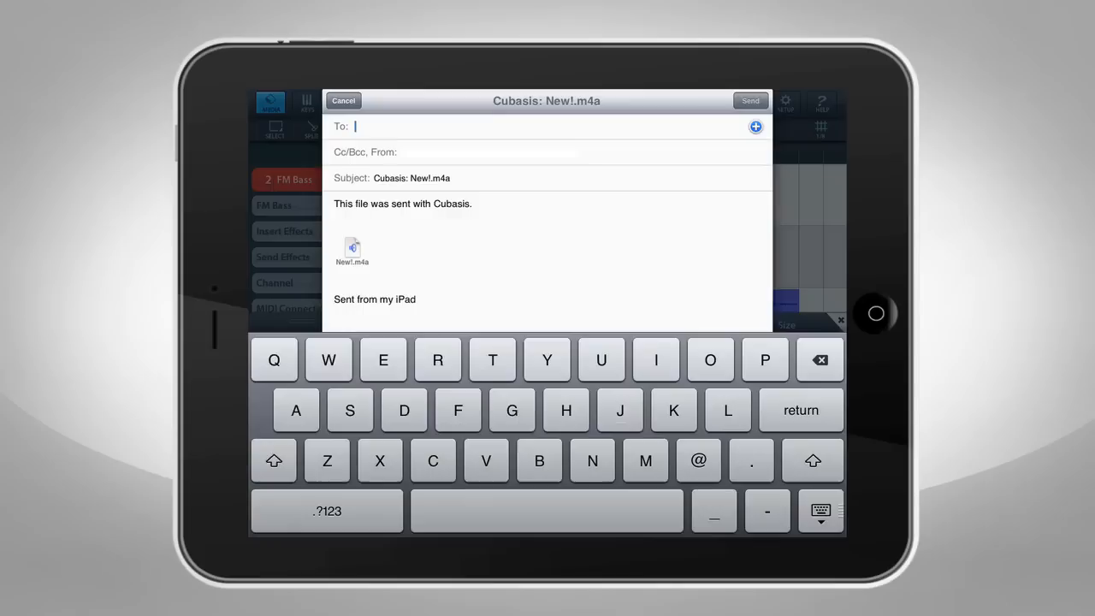
click(342, 99)
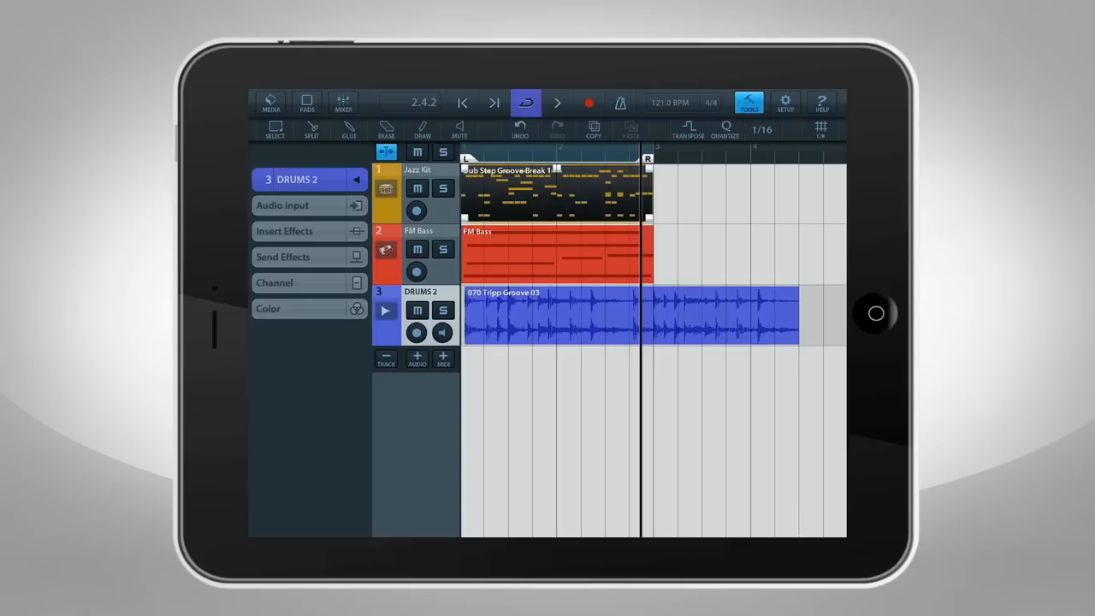
Step: Move the locator to bar 3, run a count-in recording pass, stop at the start and enable the metronome
click(493, 103)
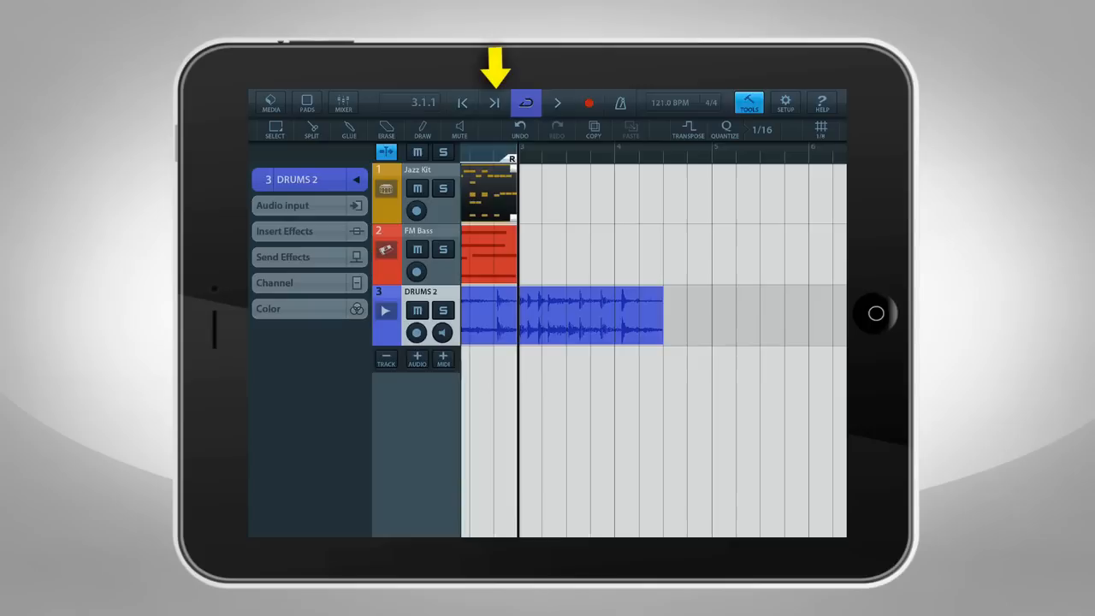
click(526, 102)
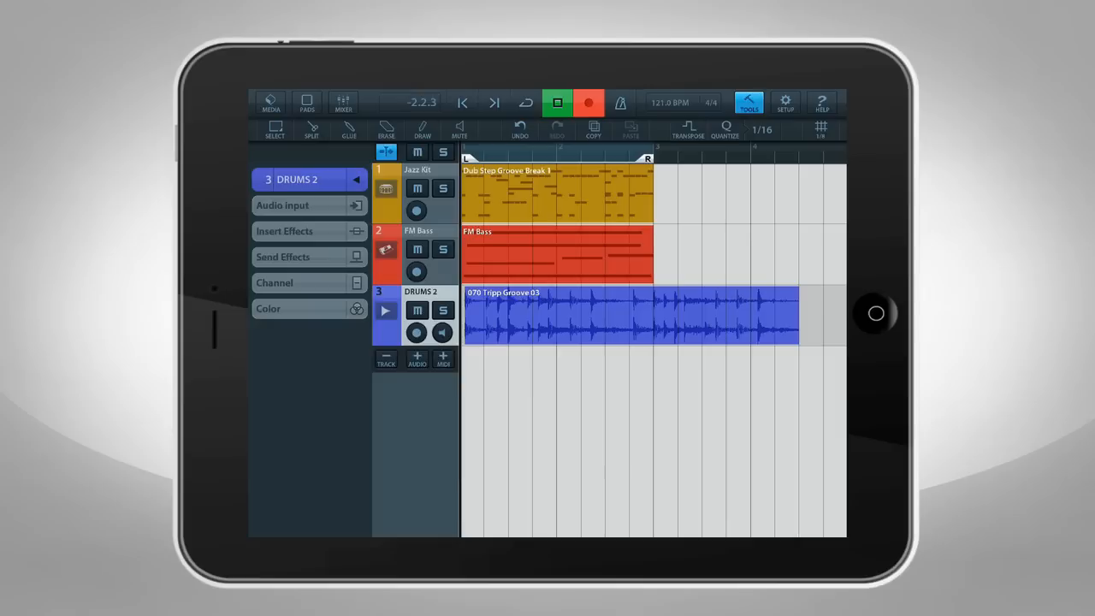
click(558, 103)
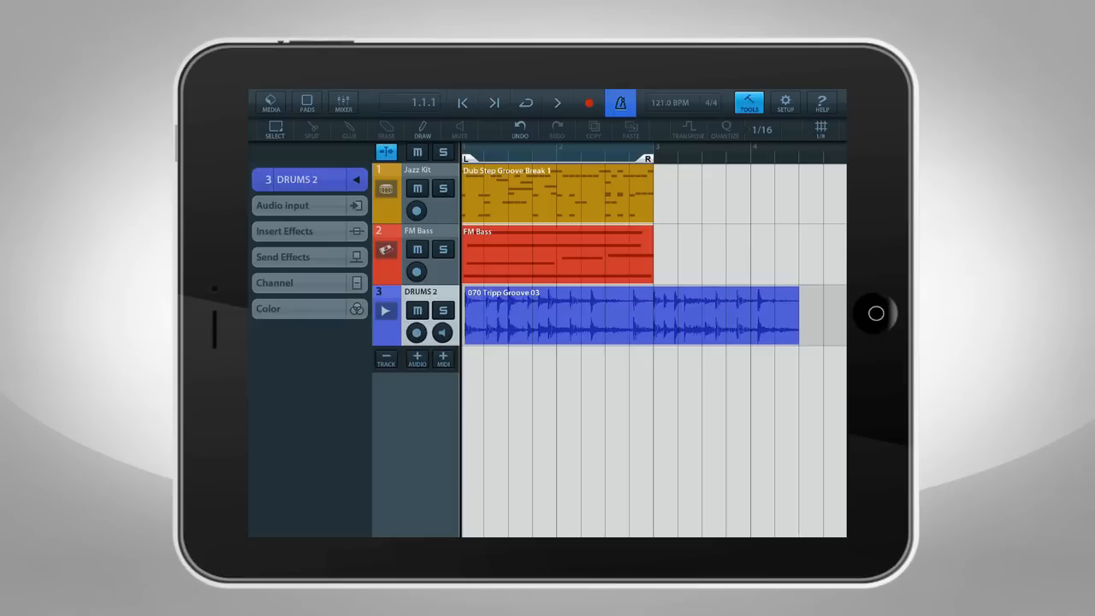
click(783, 102)
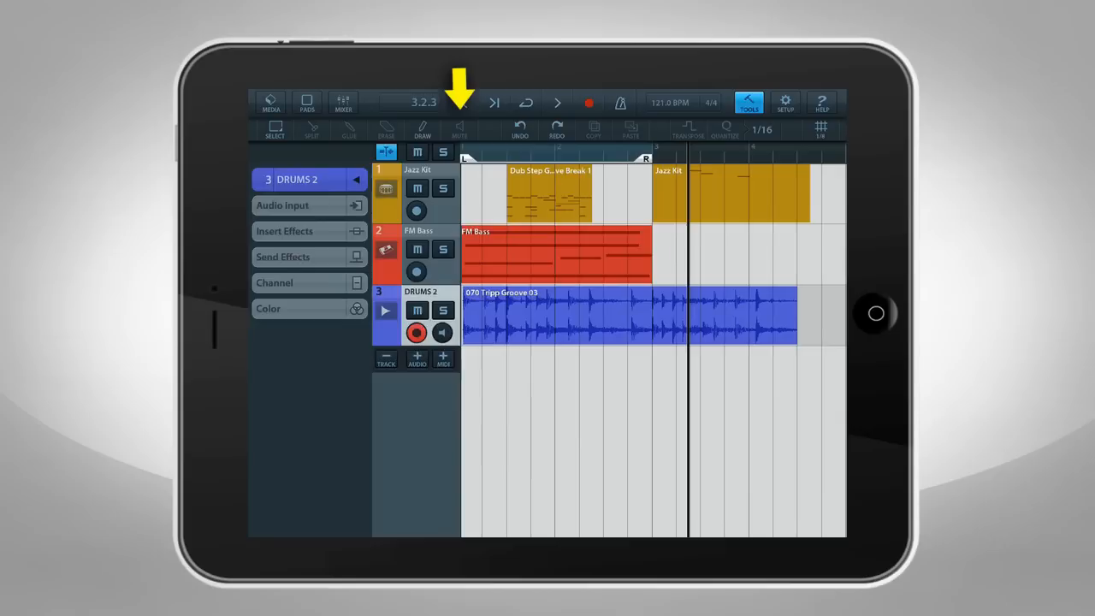
Step: Undo the just-recorded Jazz Kit region and the previous edit
click(520, 130)
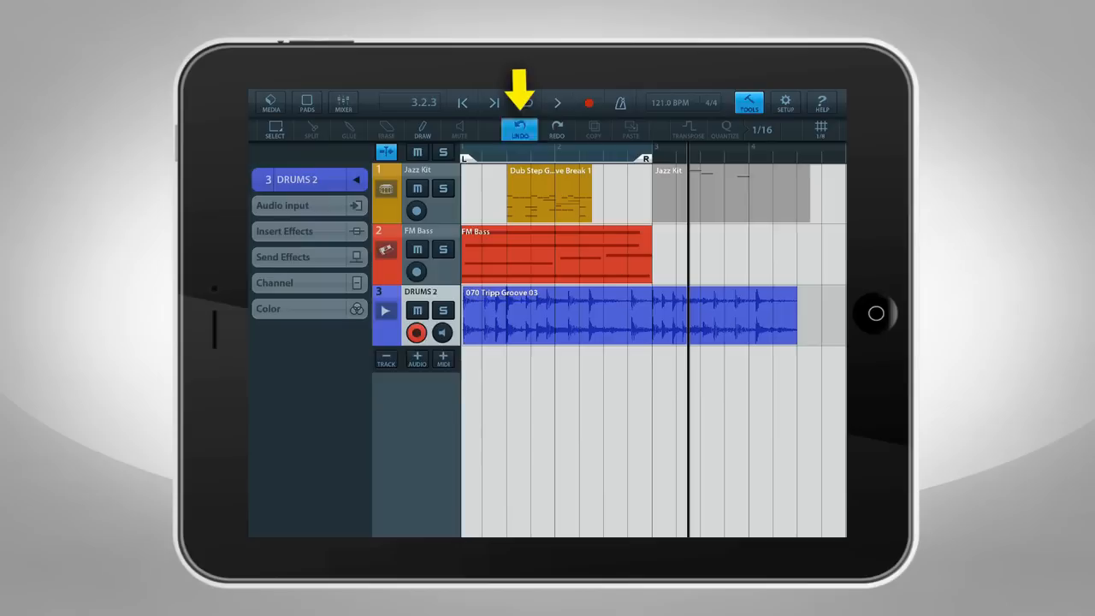
click(520, 129)
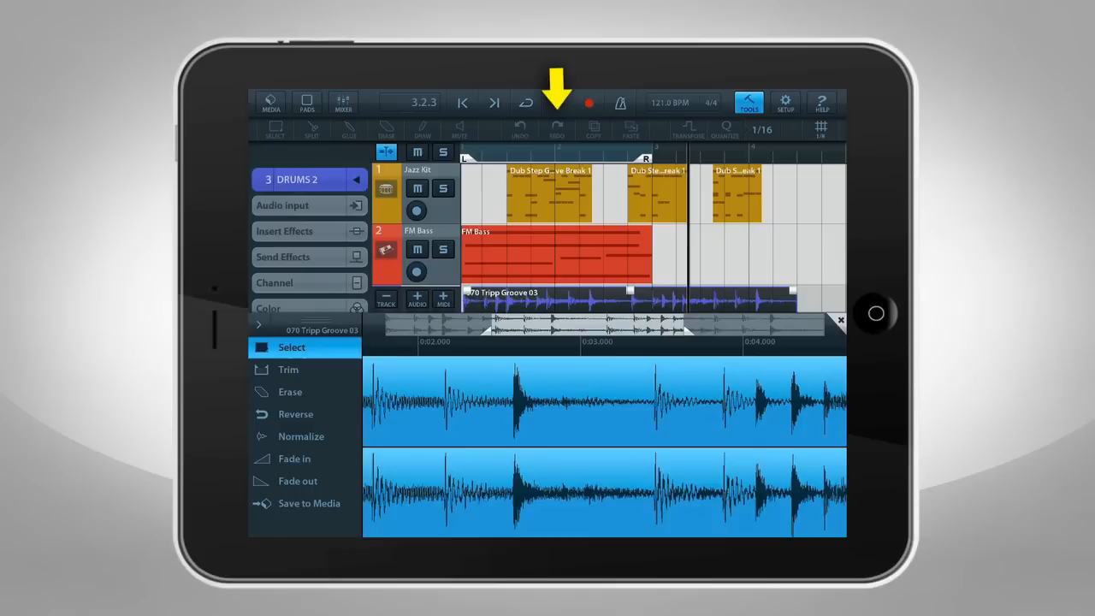
Step: Redo the undone edit and bring up the quantize settings with the 1/16 grid listed
click(842, 320)
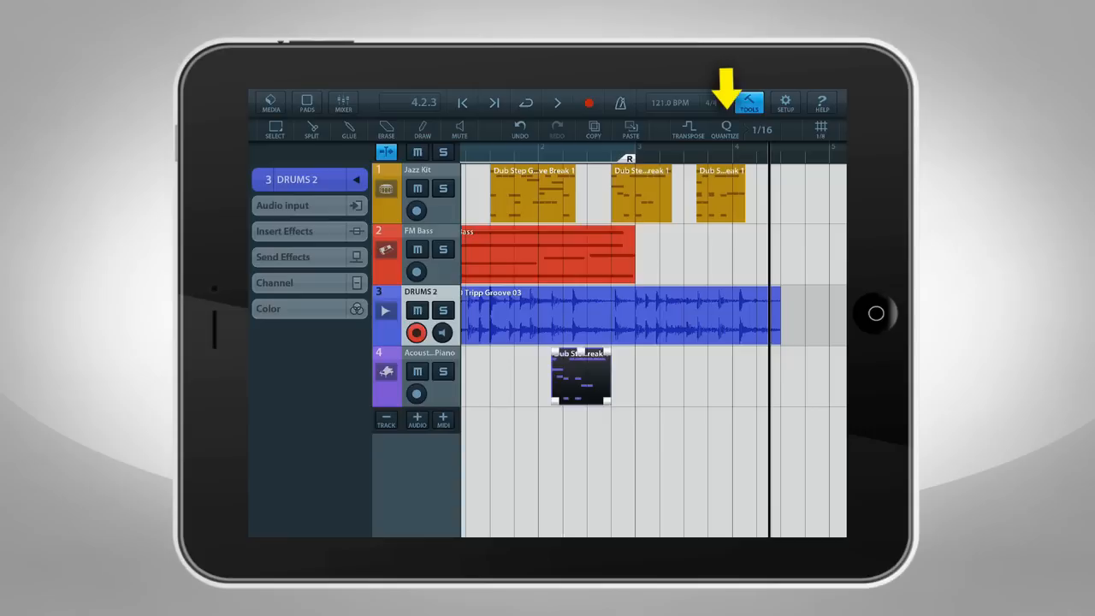
click(760, 130)
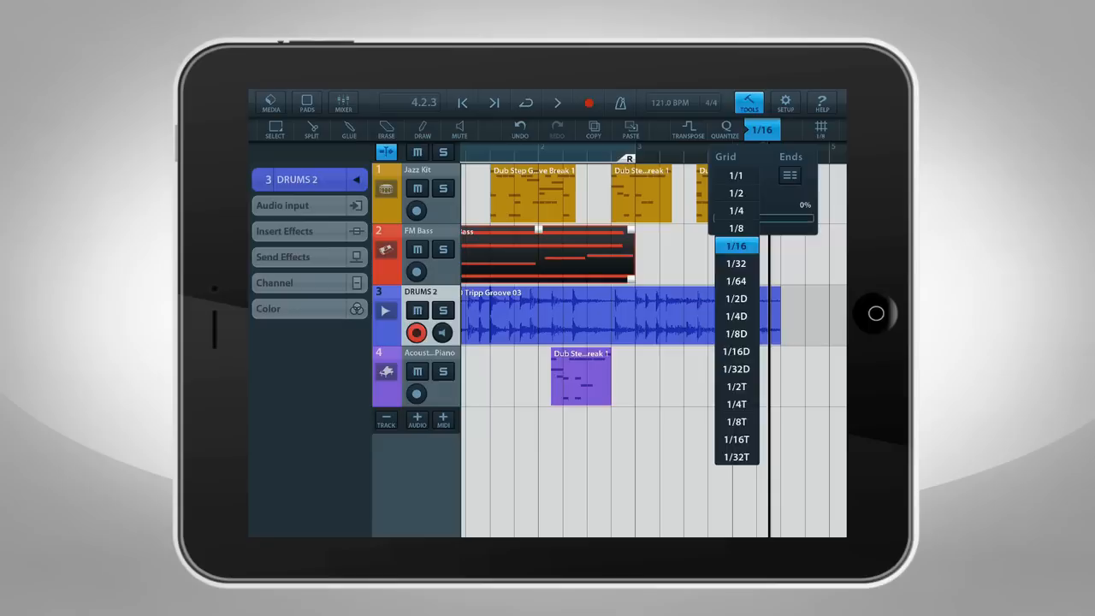
Step: Set the quantize grid to 1/8T and raise swing to 60%
click(736, 421)
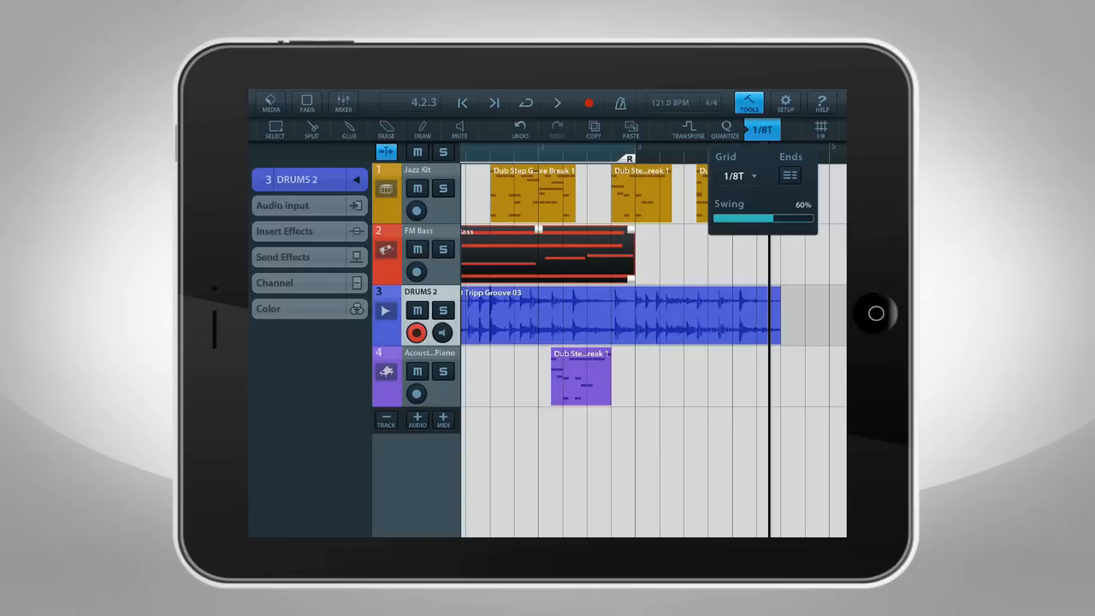
drag(763, 217, 780, 217)
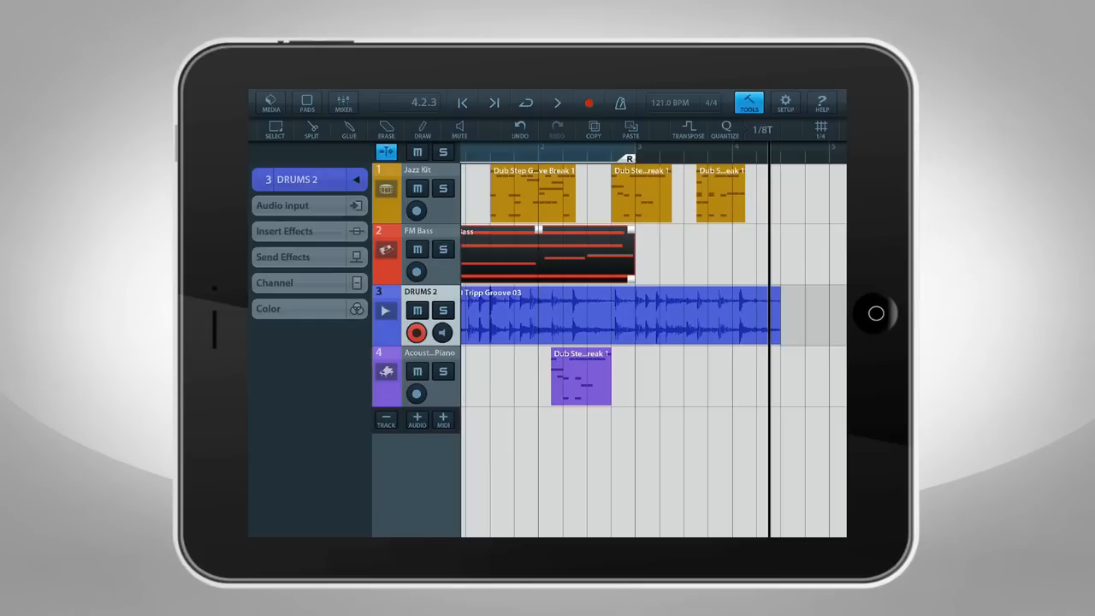
Step: Switch the inspector to track 1 (E-Grand) and shorten its attack to 0.20 s, release at 0.17 s
click(308, 206)
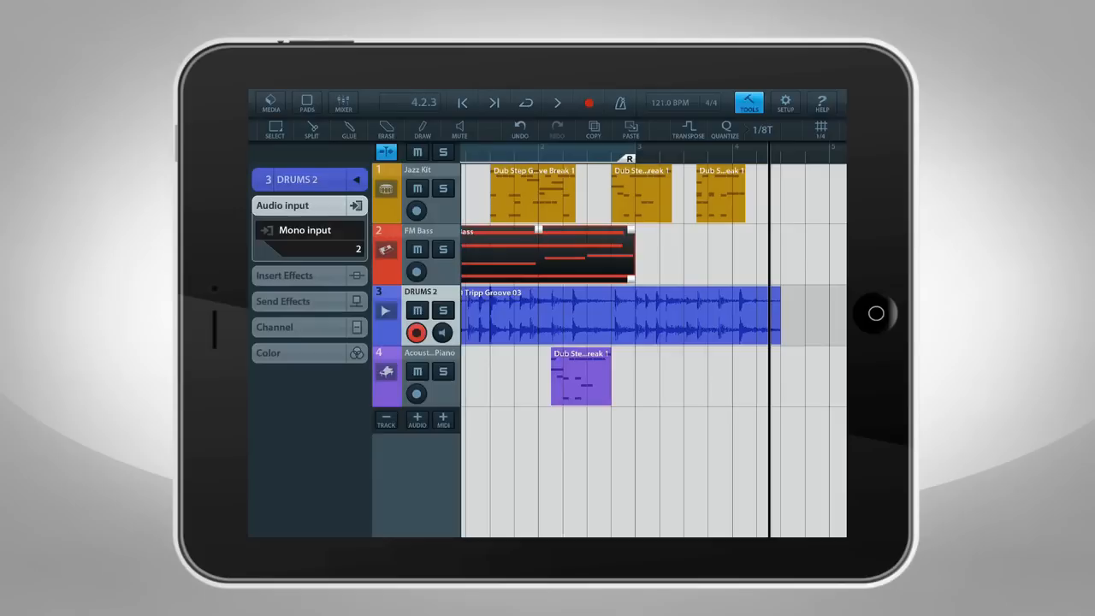
click(271, 103)
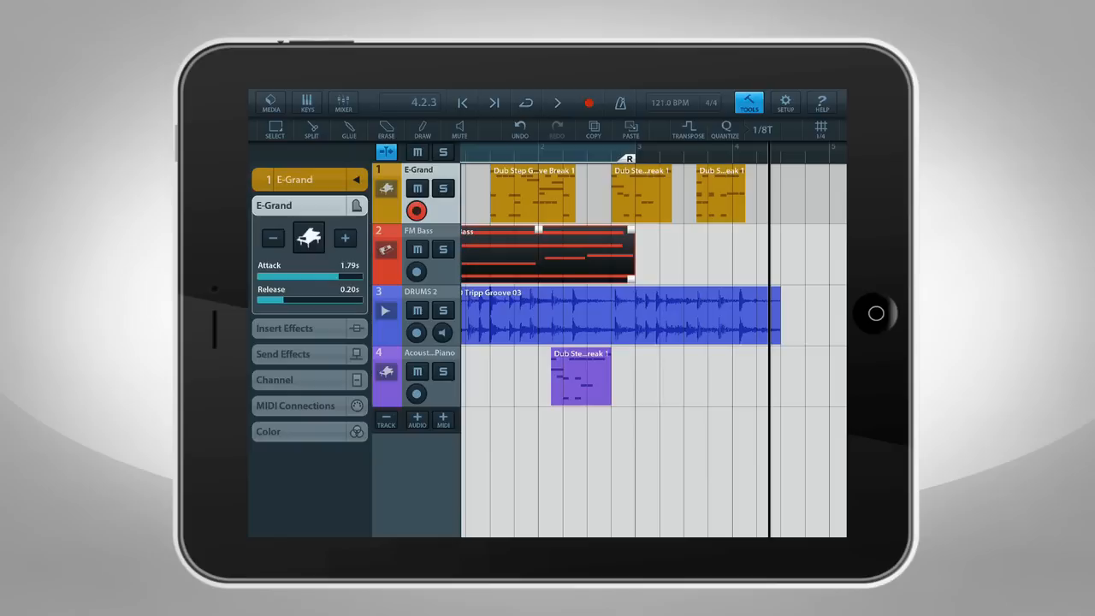
drag(342, 277, 265, 278)
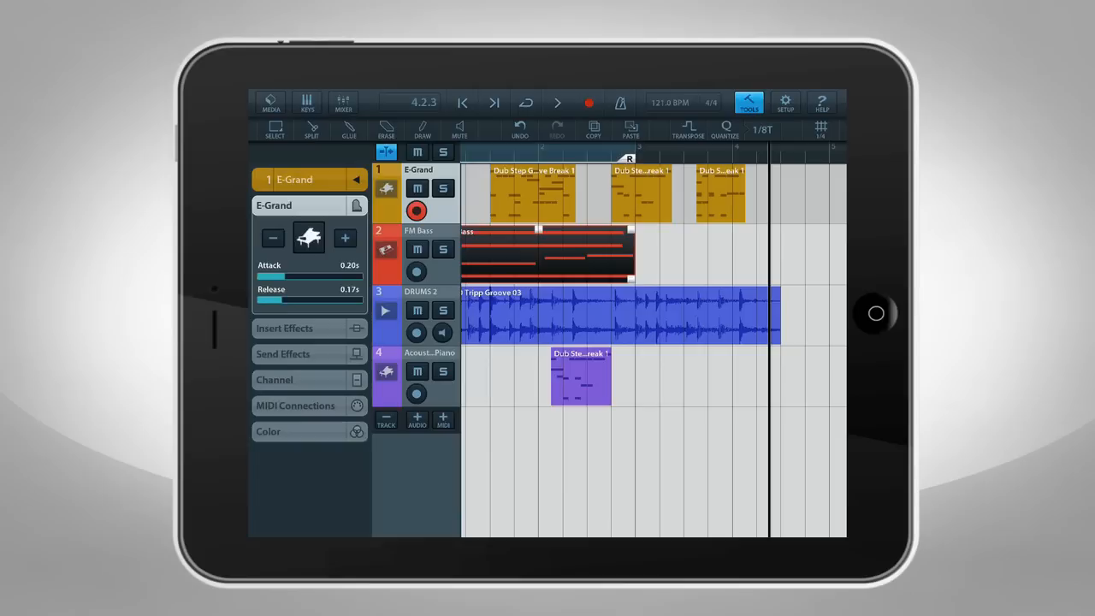
click(284, 328)
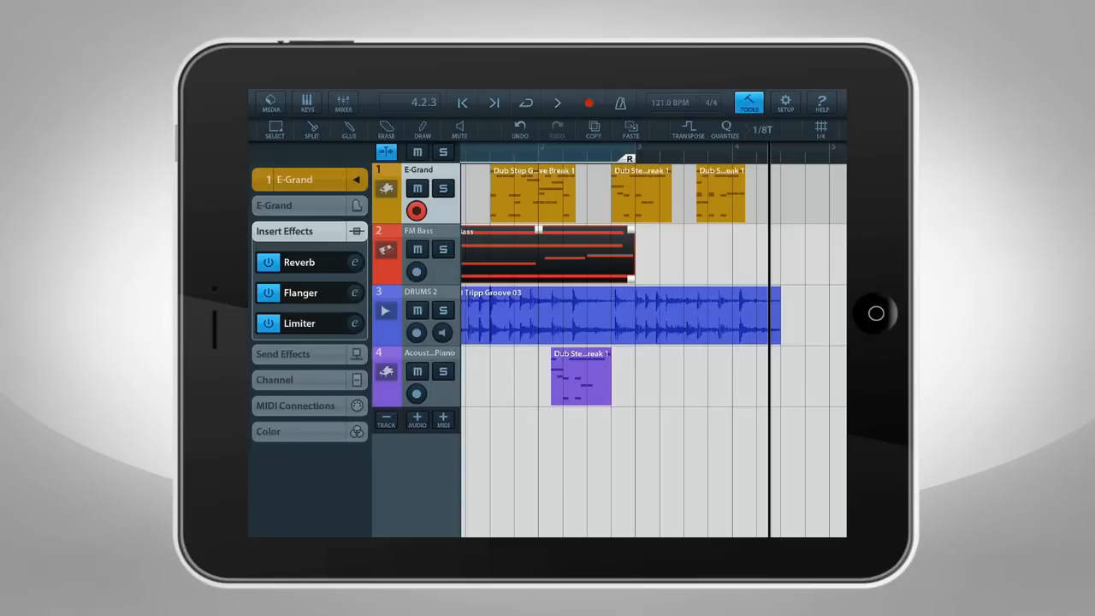
Step: Inspect the Flanger insert's rate, depth and feedback, then close its window
click(301, 292)
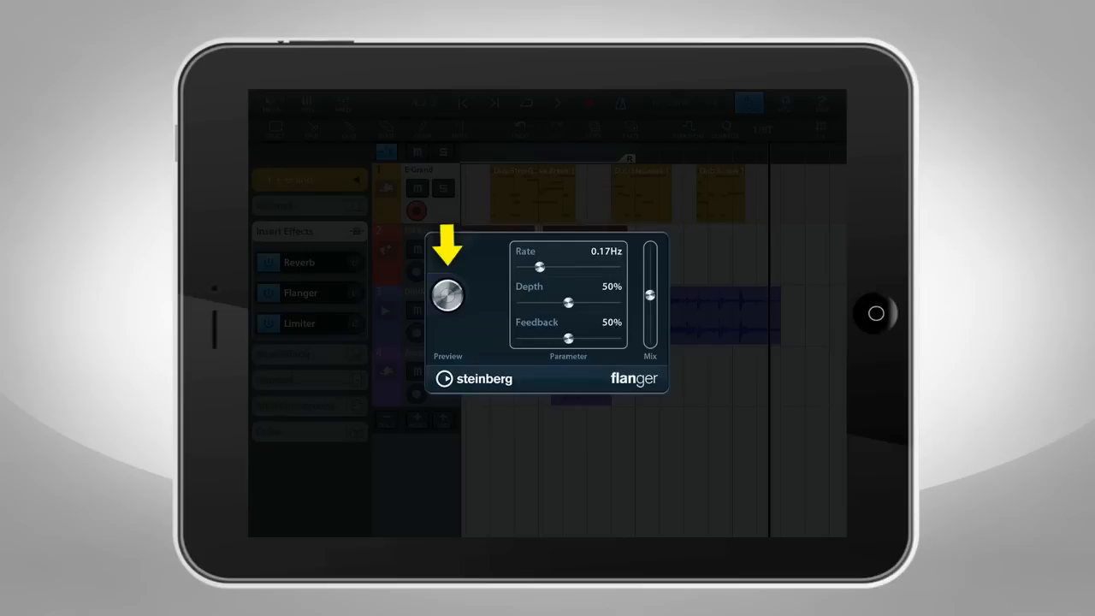
click(300, 262)
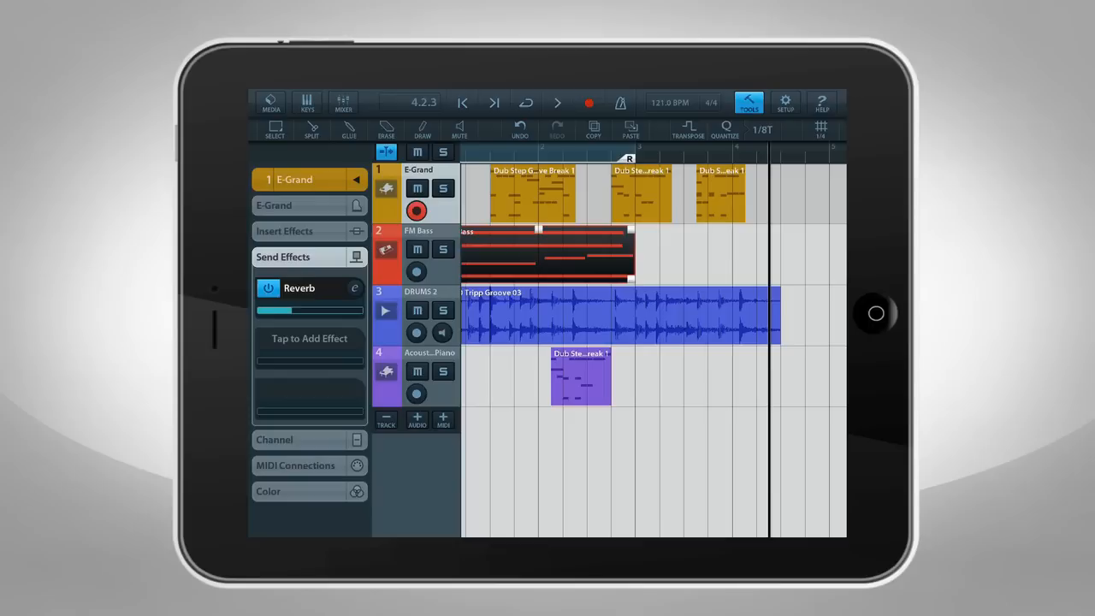
Step: Show the E-Grand track's channel volume fader and pan control
click(274, 438)
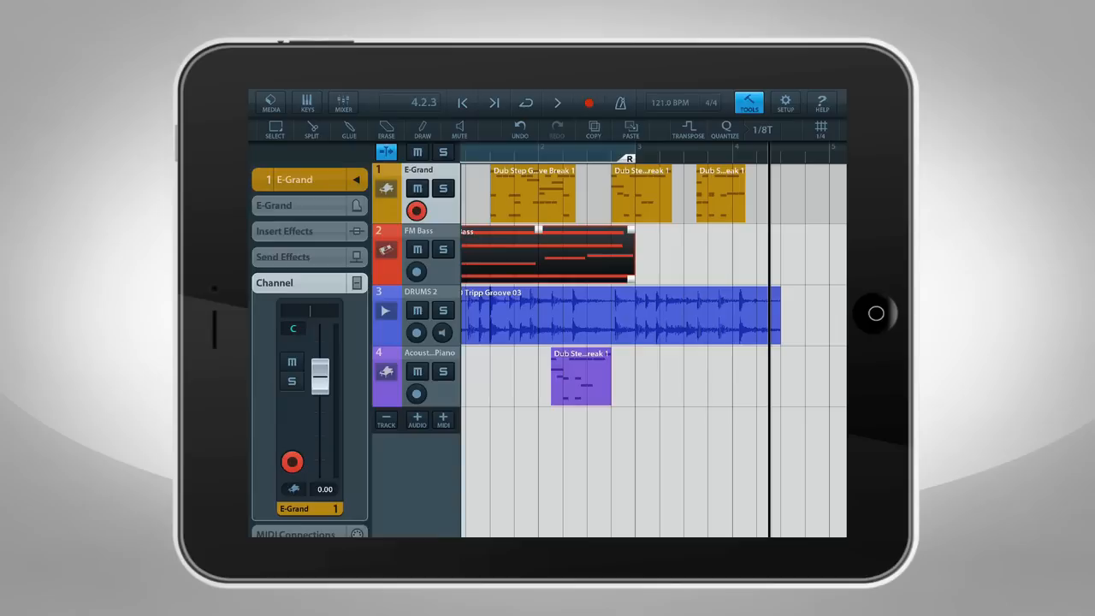
Step: Review the E-Grand channel strip, then show the DRUMS 2 track's volume and pan
drag(320, 376, 320, 419)
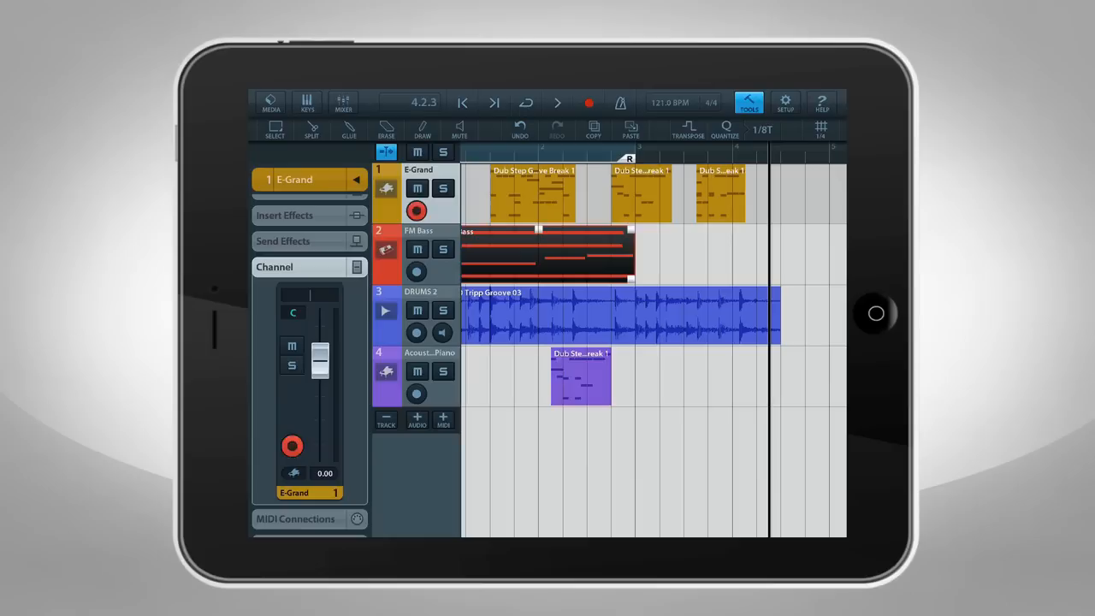
click(421, 291)
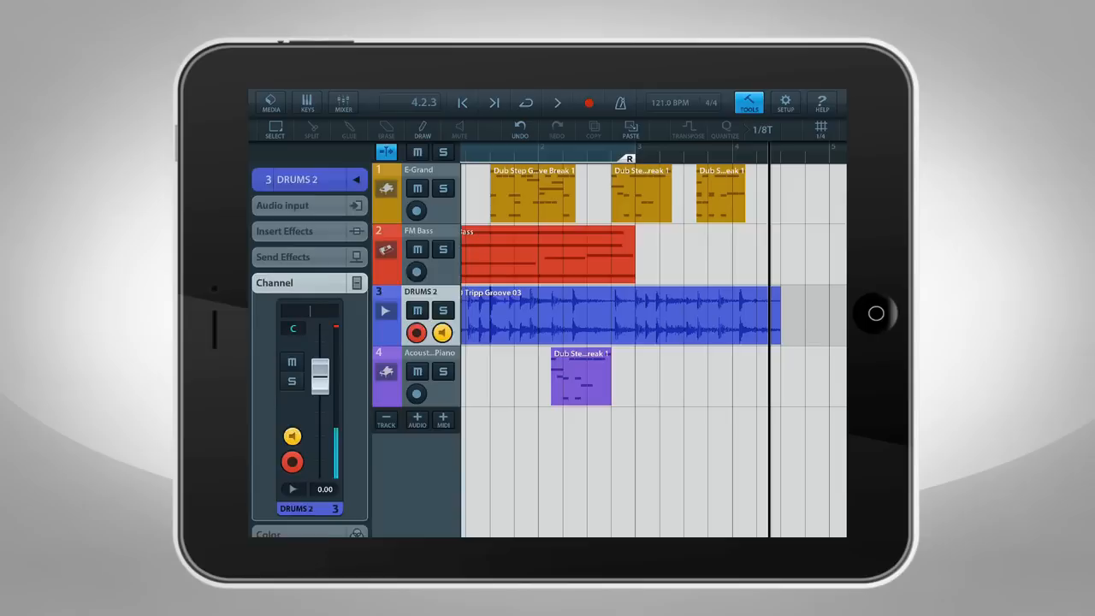
Step: Change the FM Bass track's MIDI input from iRig Keys to Virtual MIDI on all channels
click(418, 248)
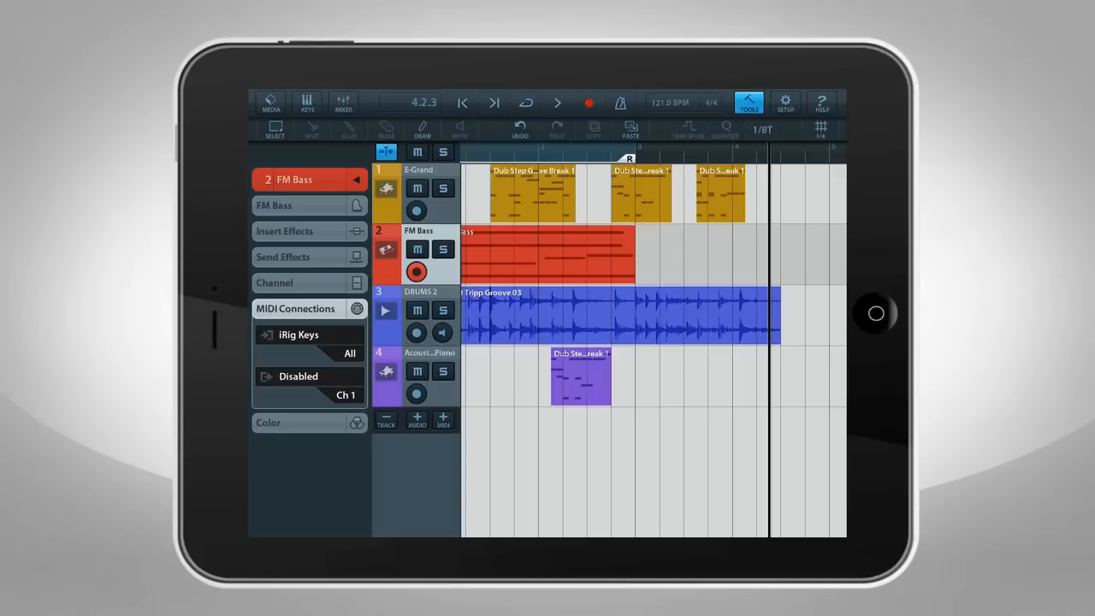
click(299, 334)
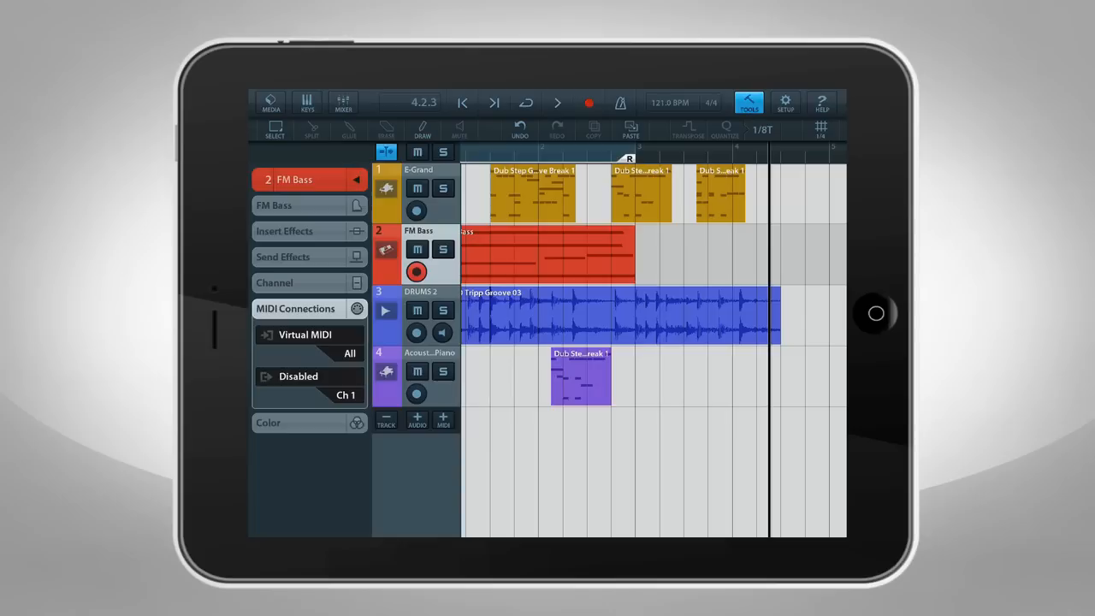